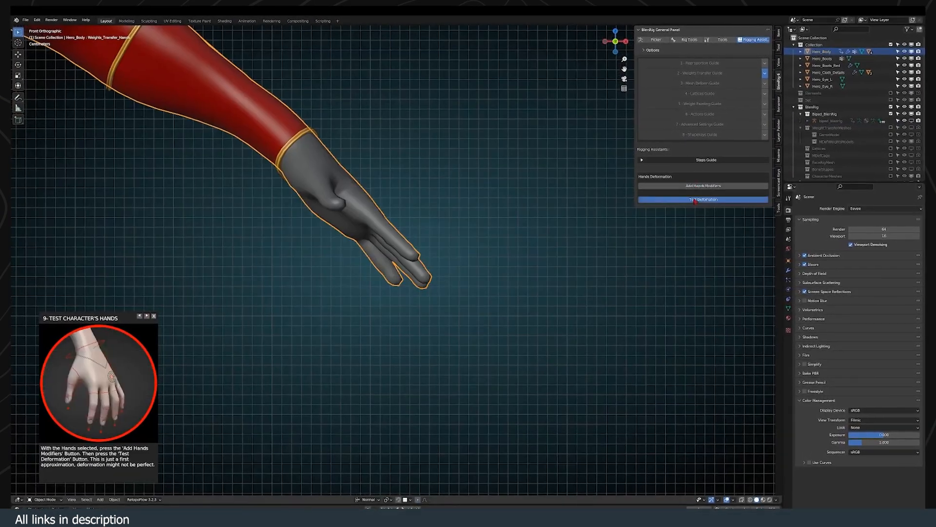
Step: Run Test Deformation on the character's hands from the BlendRig Hands Deformation panel
click(703, 199)
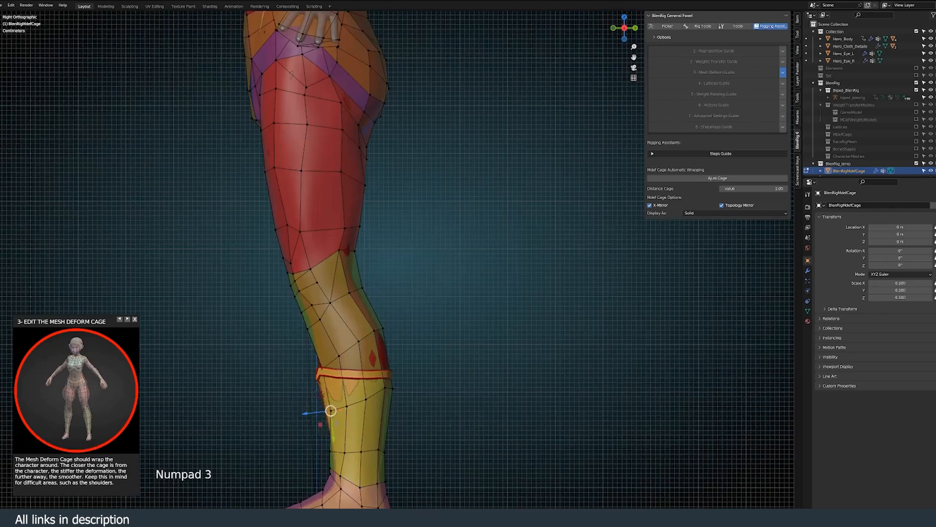
Step: Grab mesh deform cage vertices and move them closer to the character's legs
key(g)
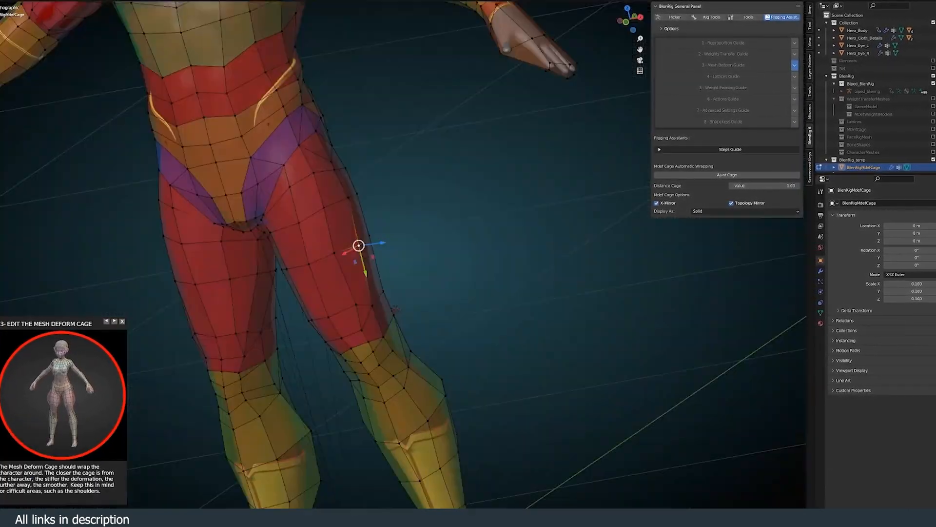
key(g)
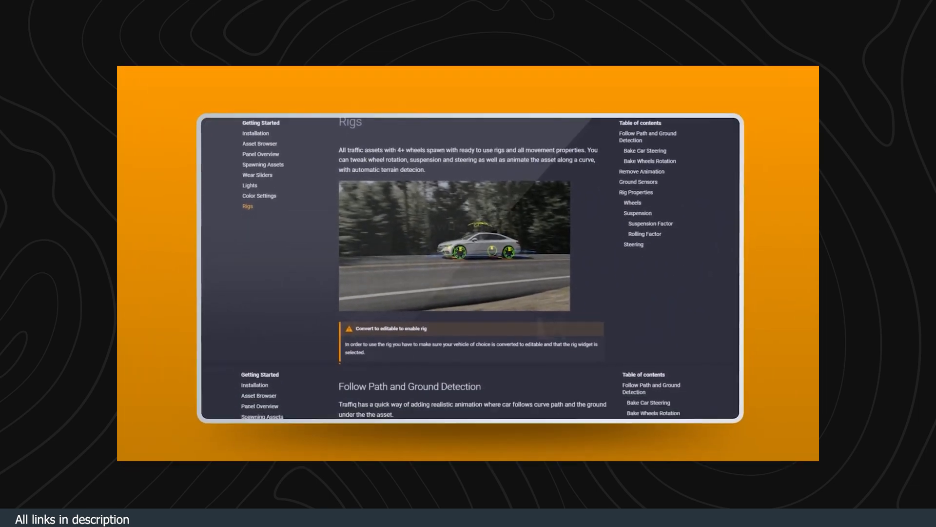
Step: Scroll the Traffiq Rigs page down past Suspension to the Steering section
scroll(down, 3)
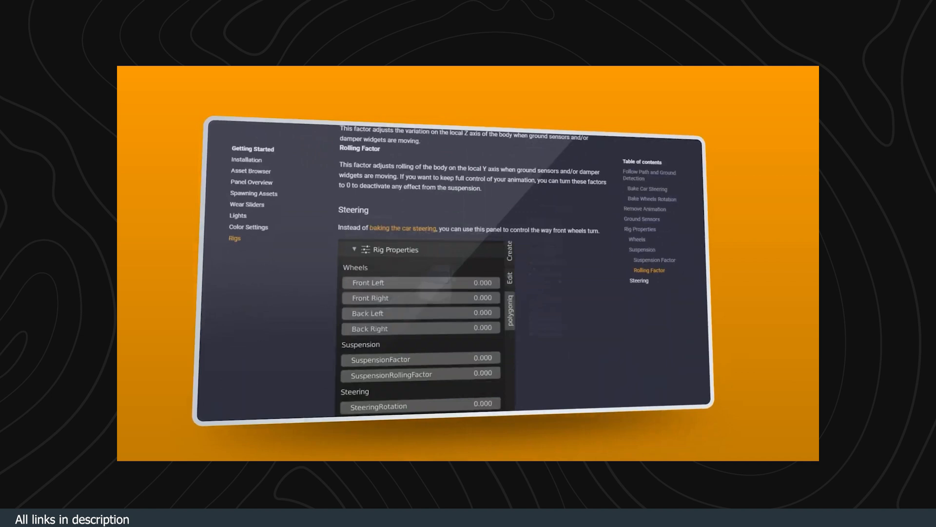